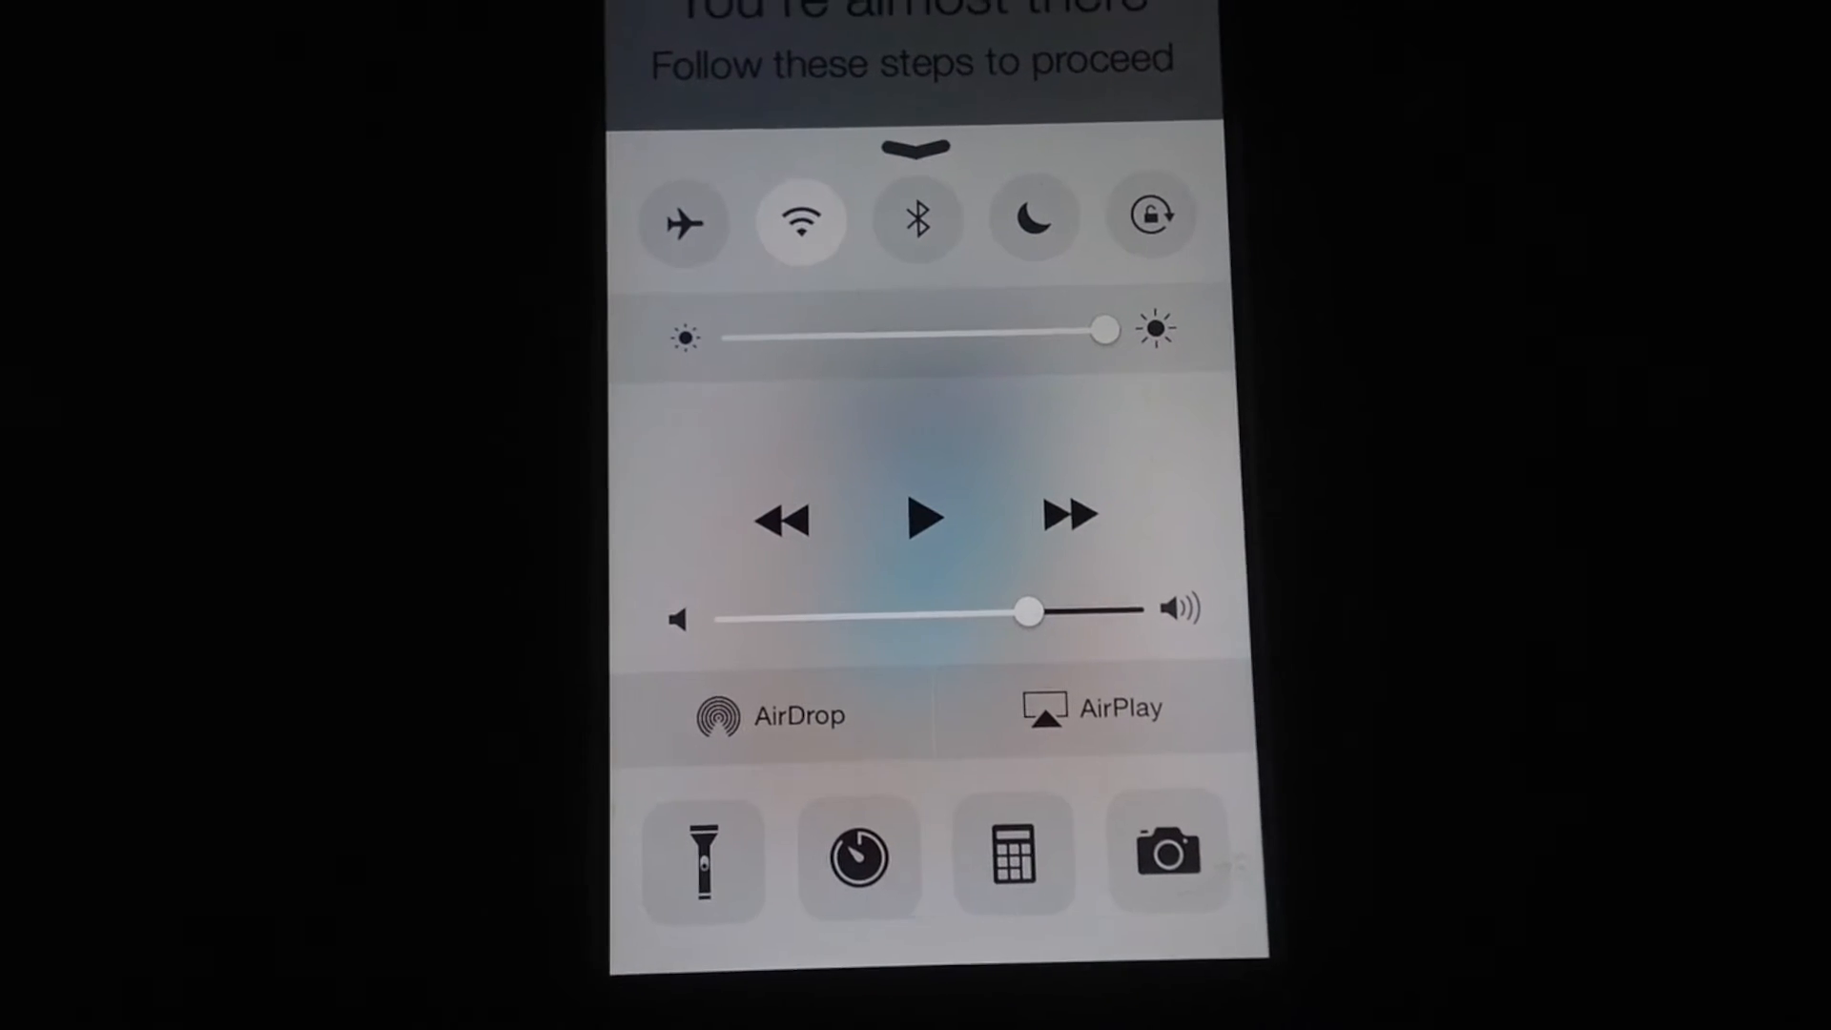
Step: Choose the Apple TV as the AirPlay mirroring destination from Control Center
left_click(1091, 706)
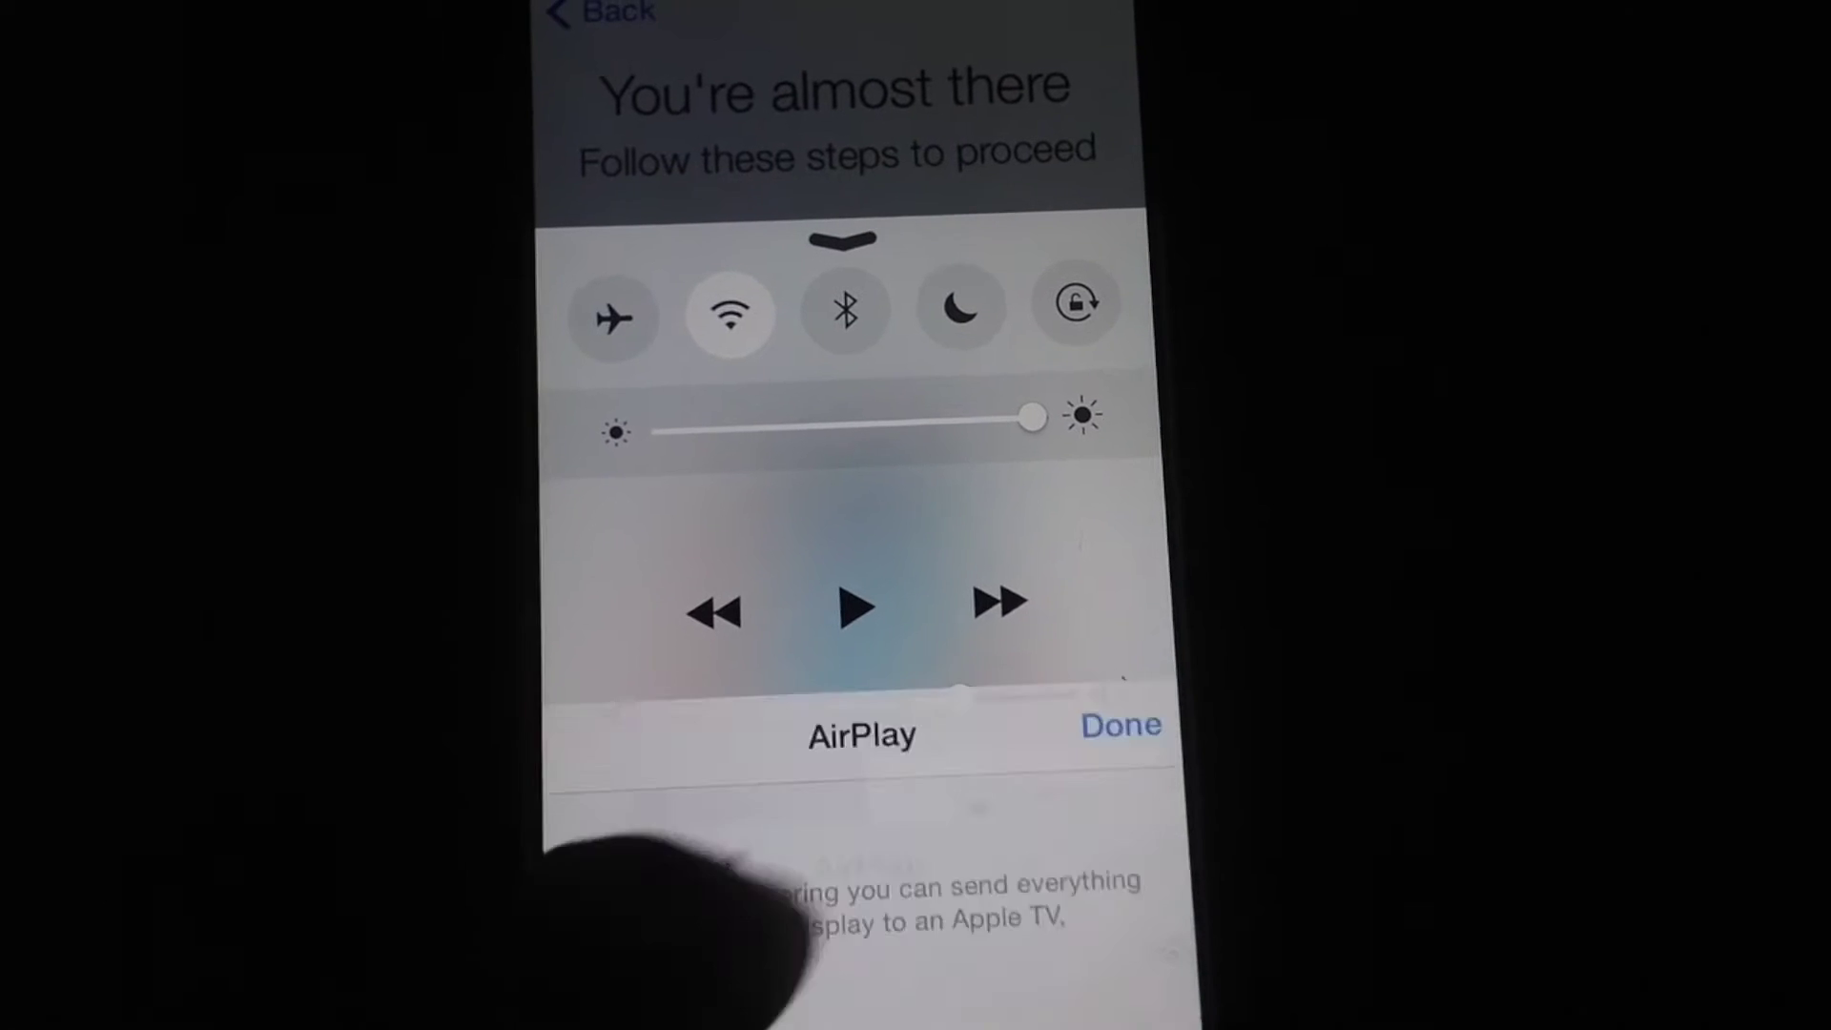
left_click(862, 732)
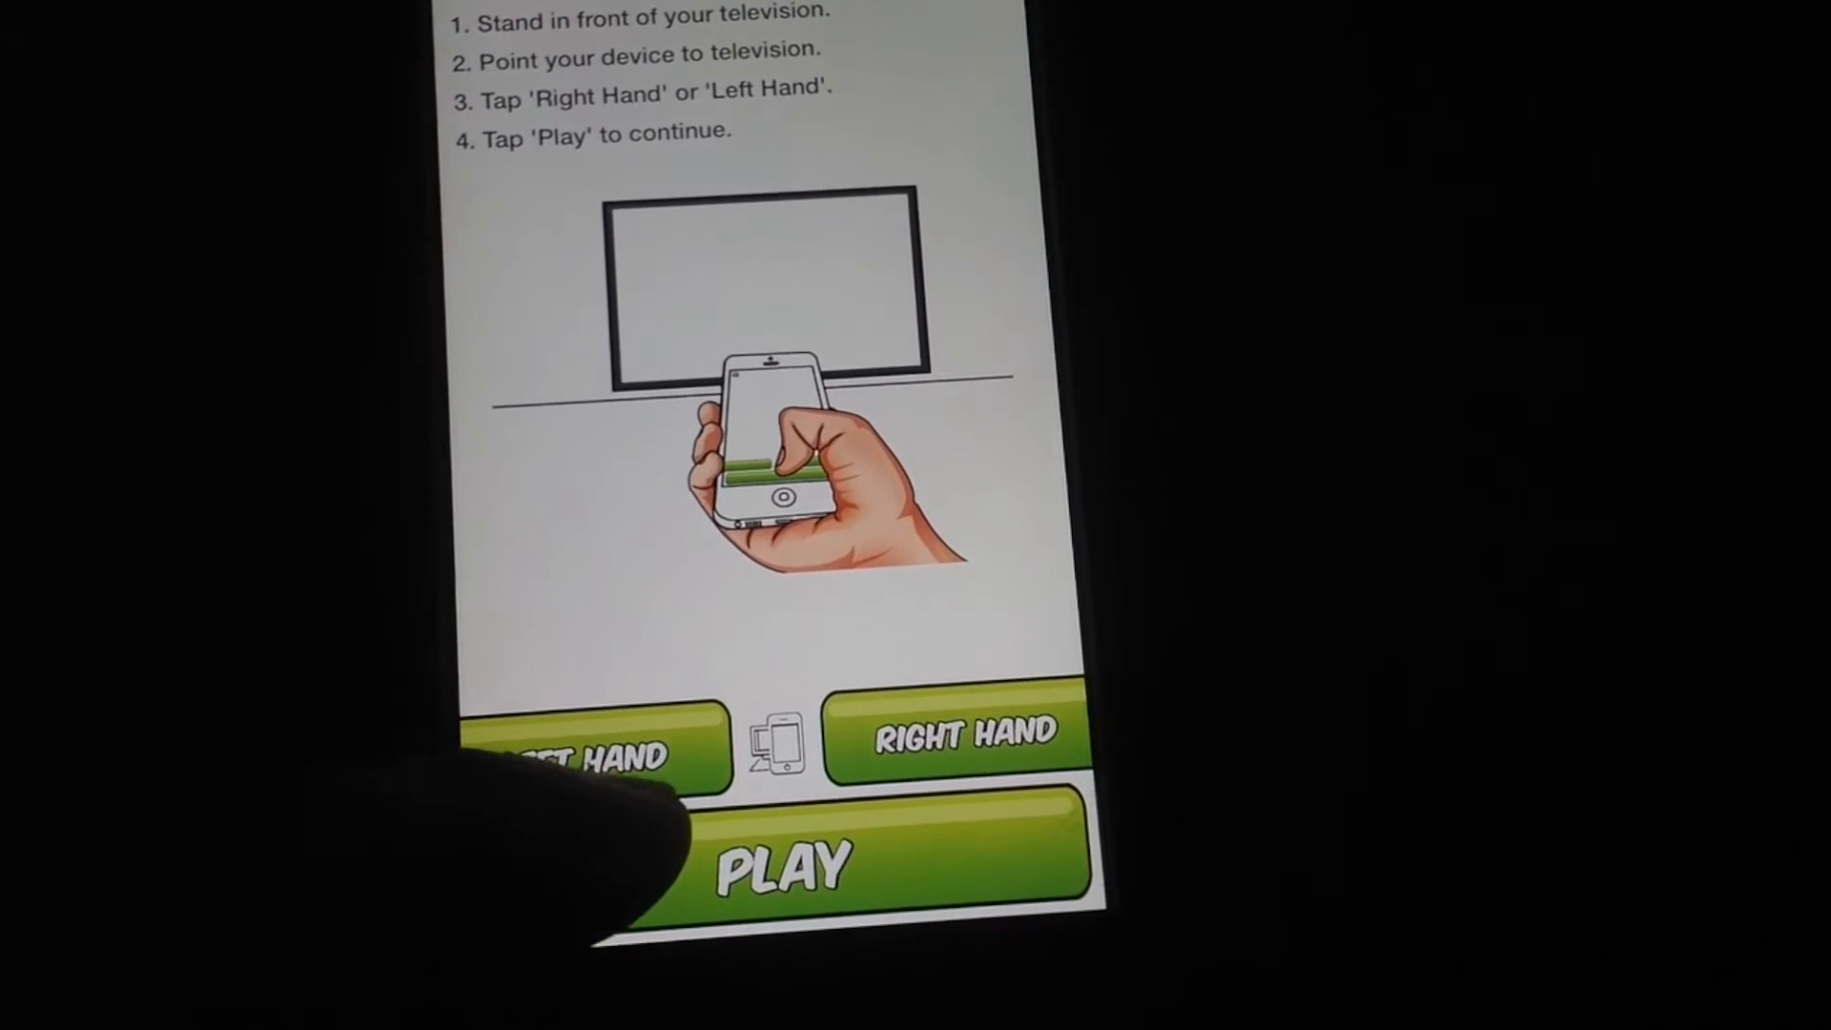
Step: Start the one-game amateur match with the chosen hand grip
left_click(786, 863)
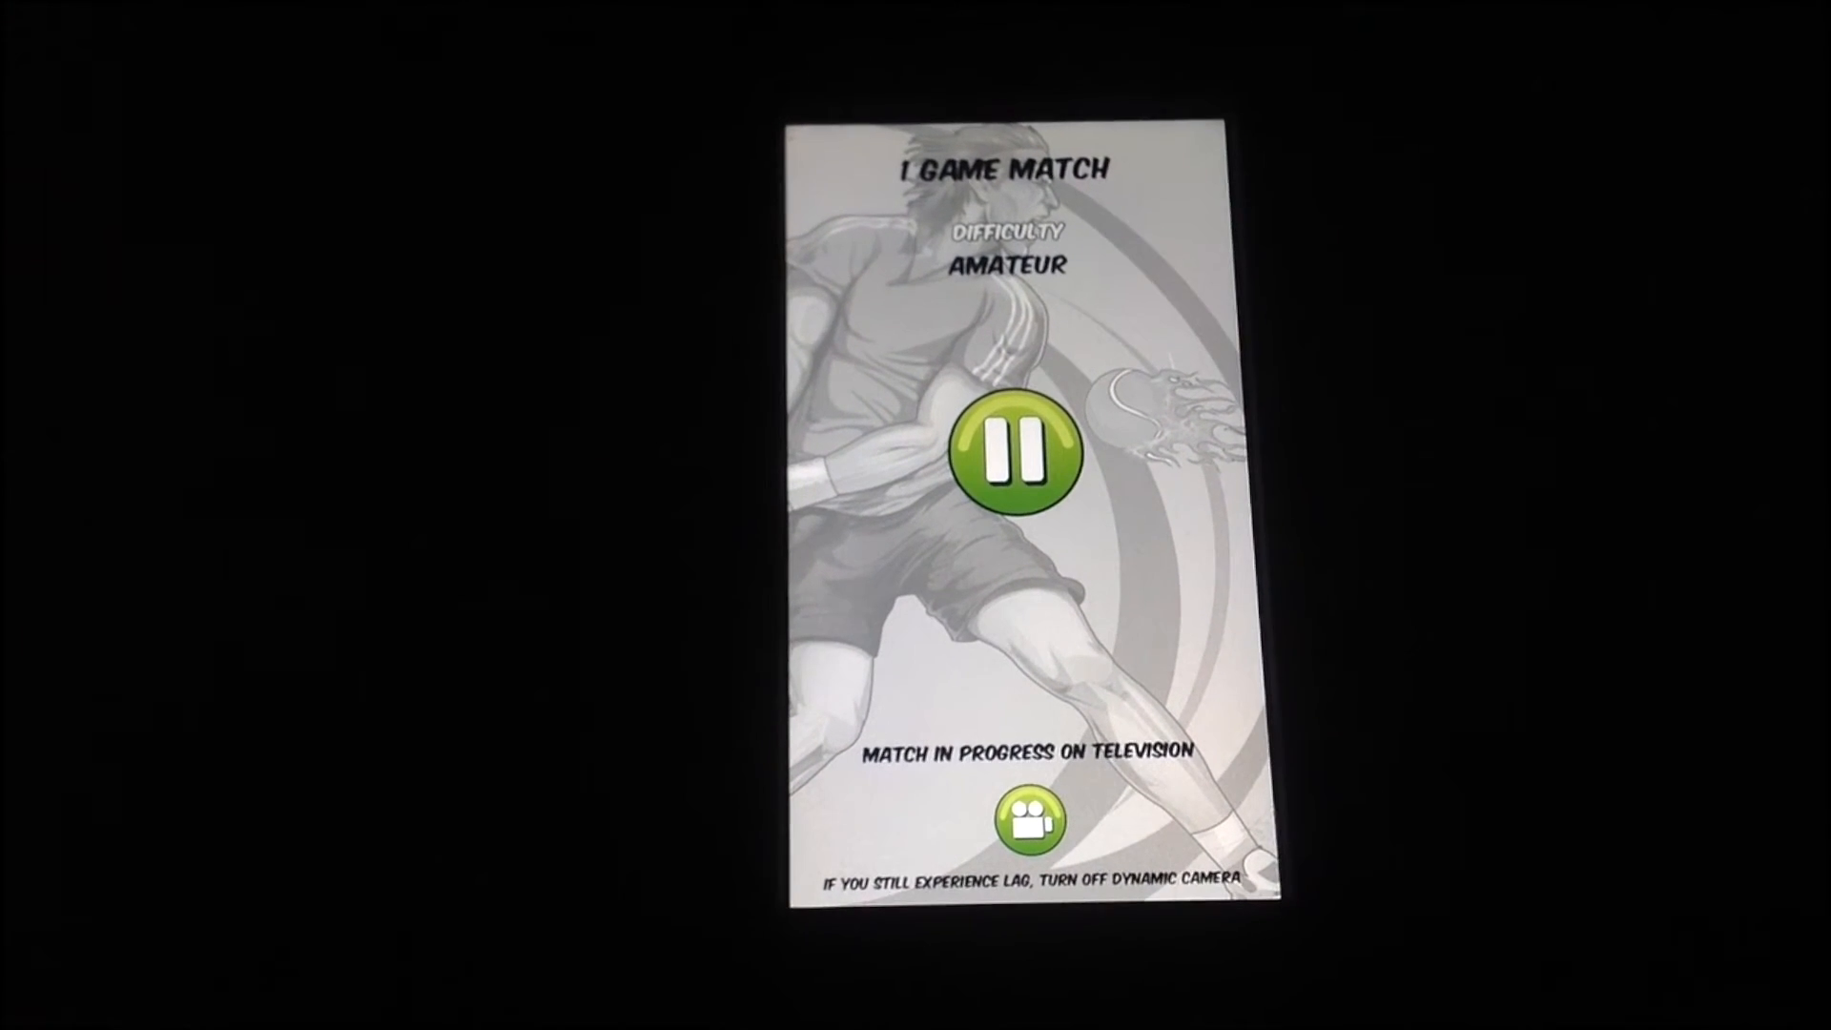
Step: Confirm on the TV so the player's character is ready at the baseline
left_click(1015, 454)
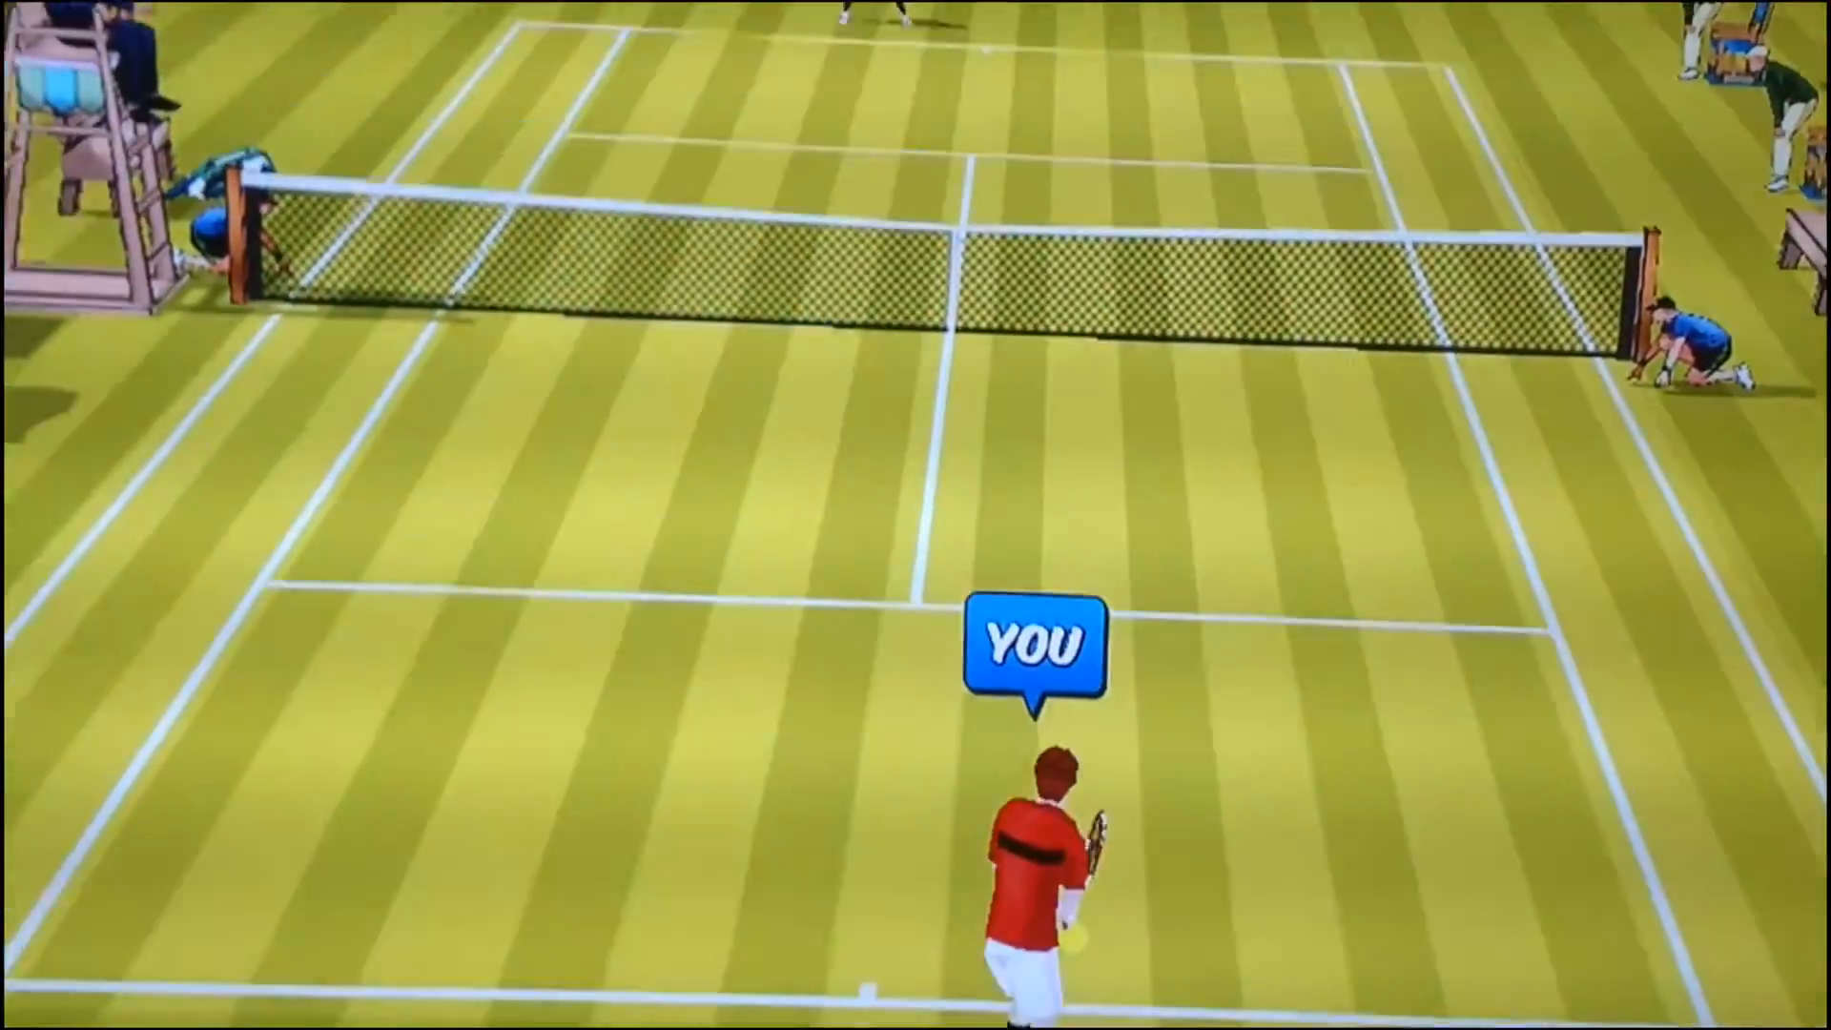